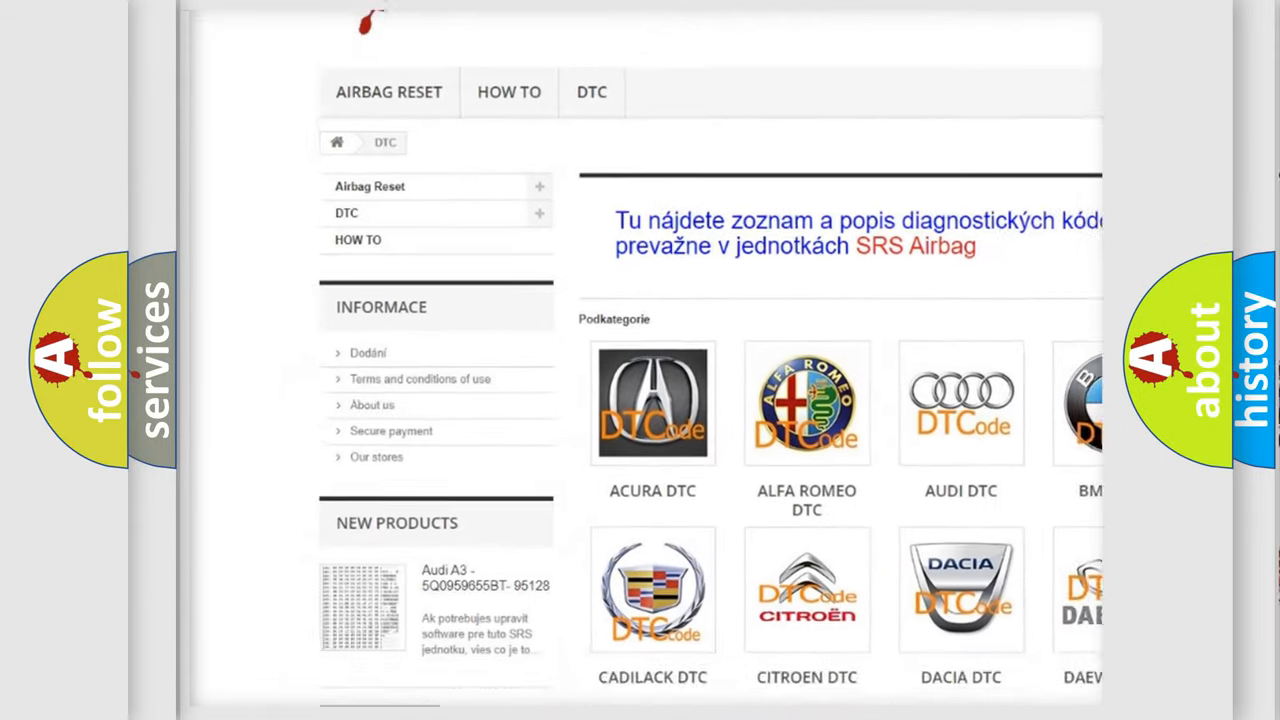
pyautogui.scroll(-3)
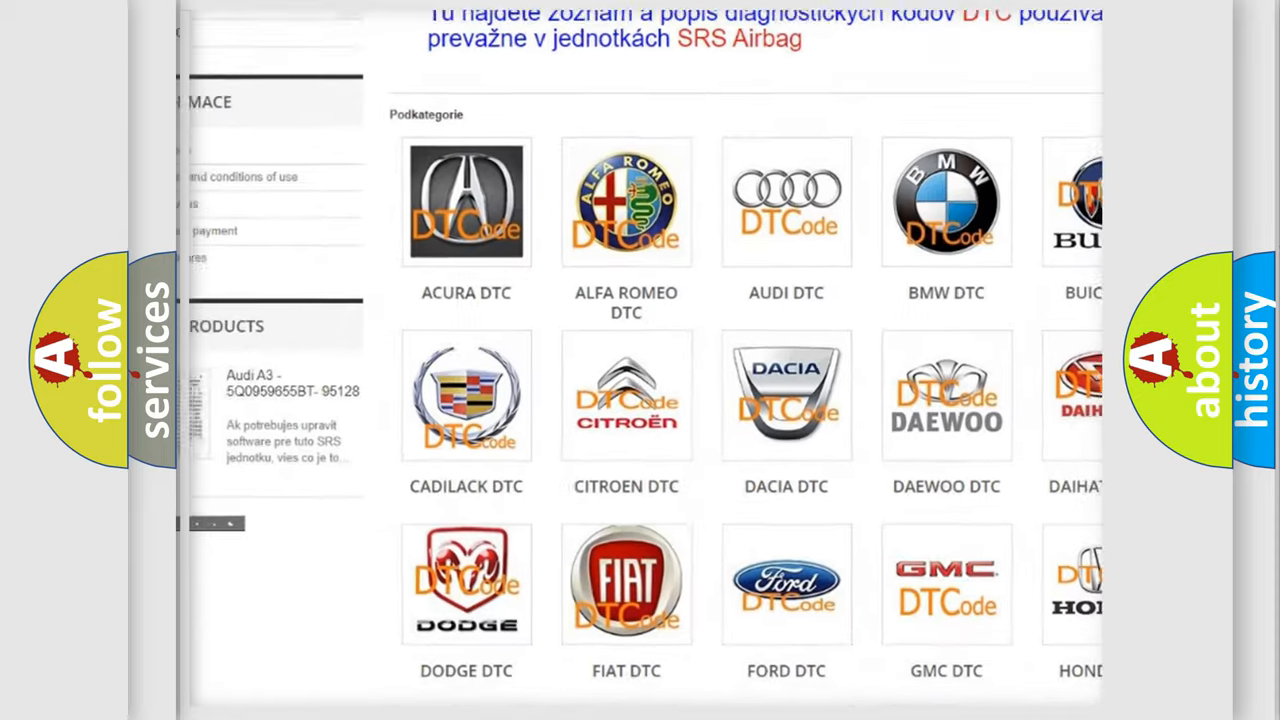
pyautogui.scroll(-3)
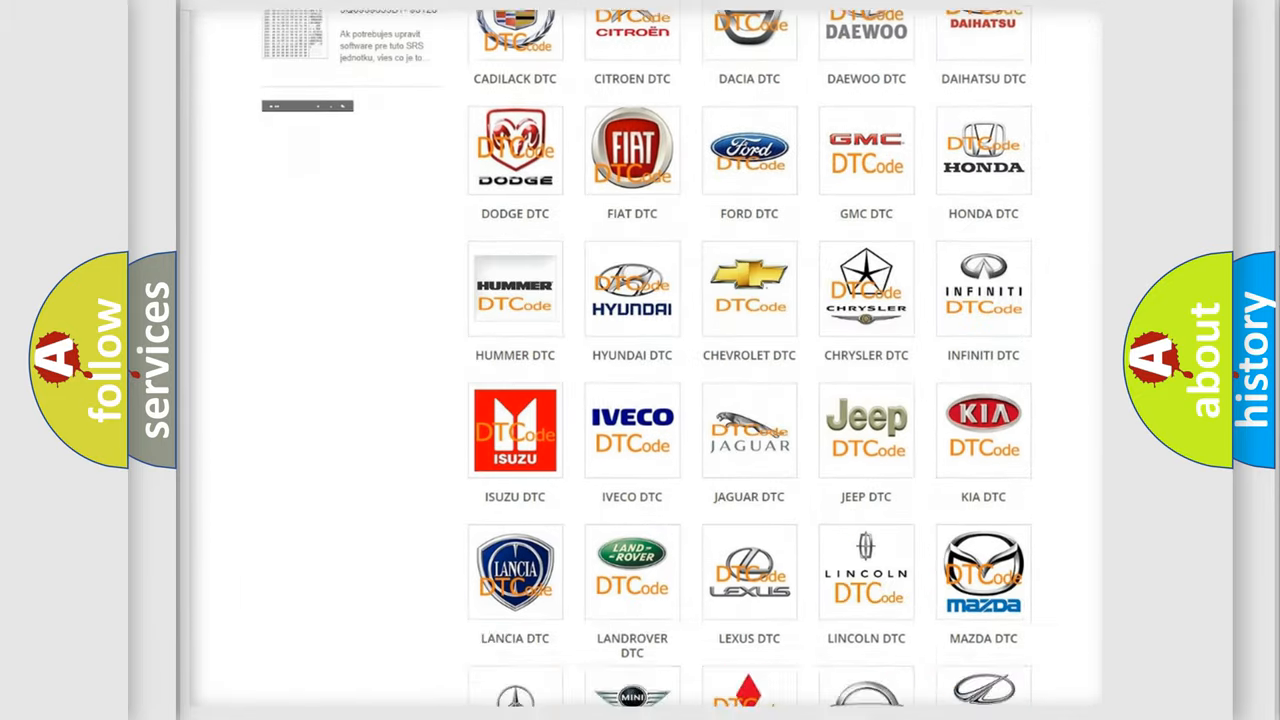
pyautogui.scroll(-3)
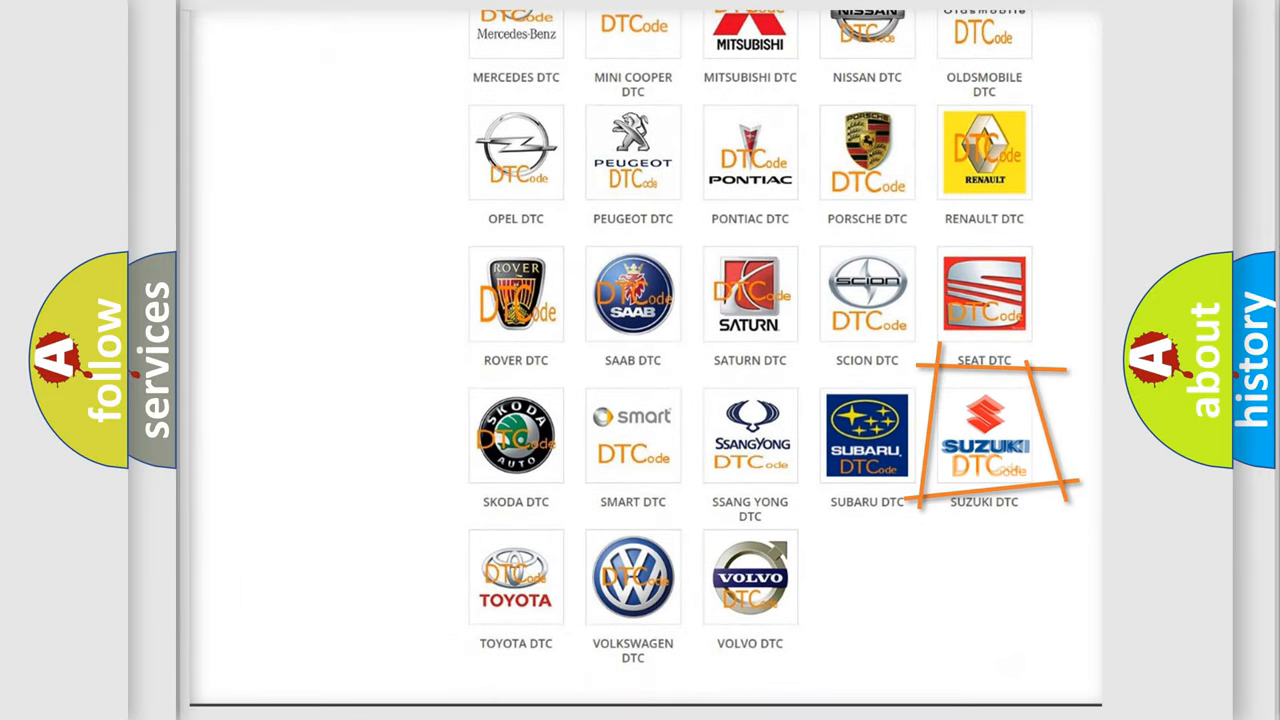